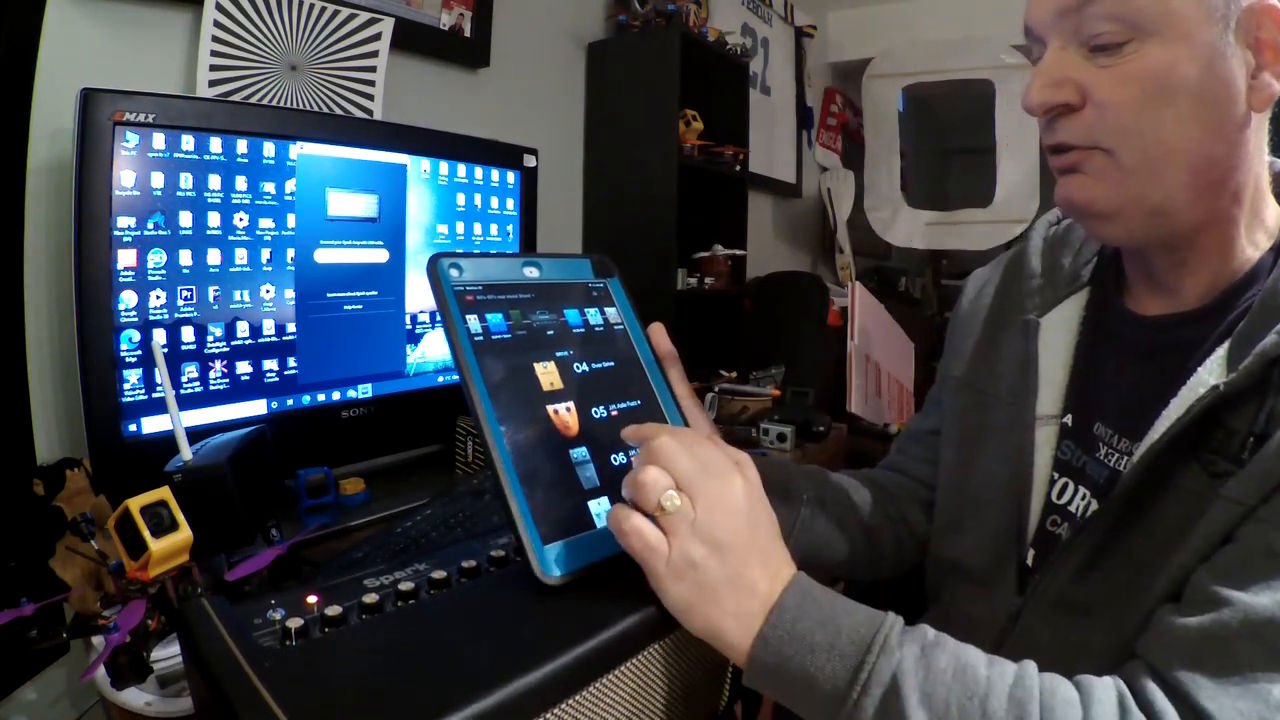
scroll(down, 3)
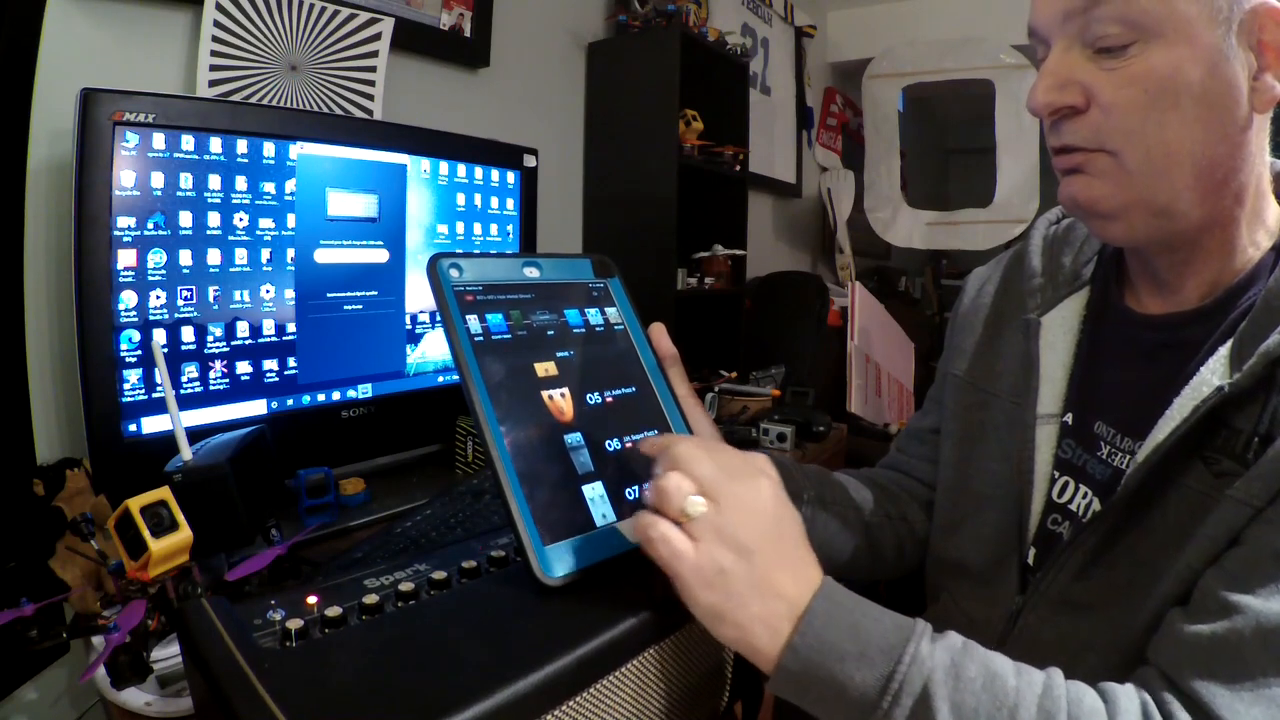